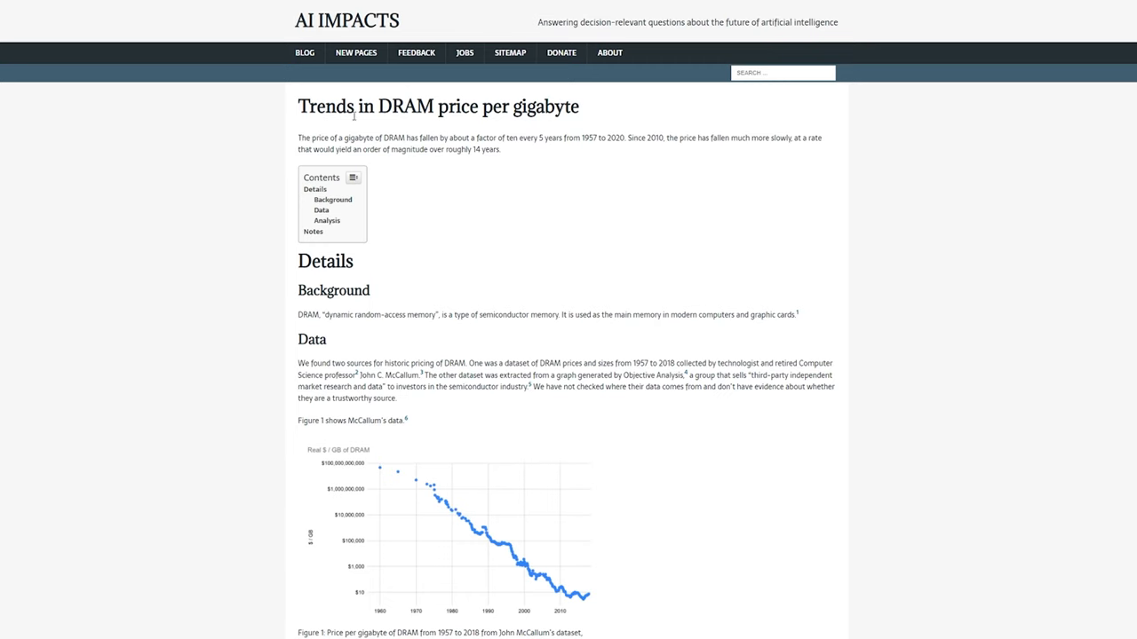
Choose the YouTube 2160p 4K Ultra HD export preset, then search for the CPU-Z download page
scroll("down", 3)
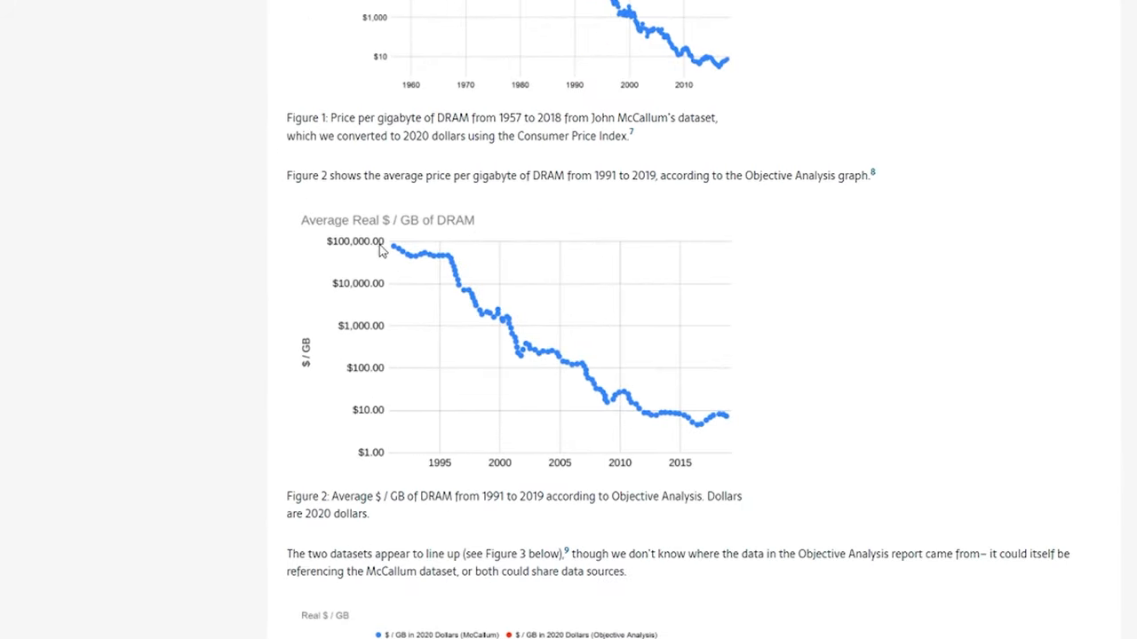
mouse_move(739, 448)
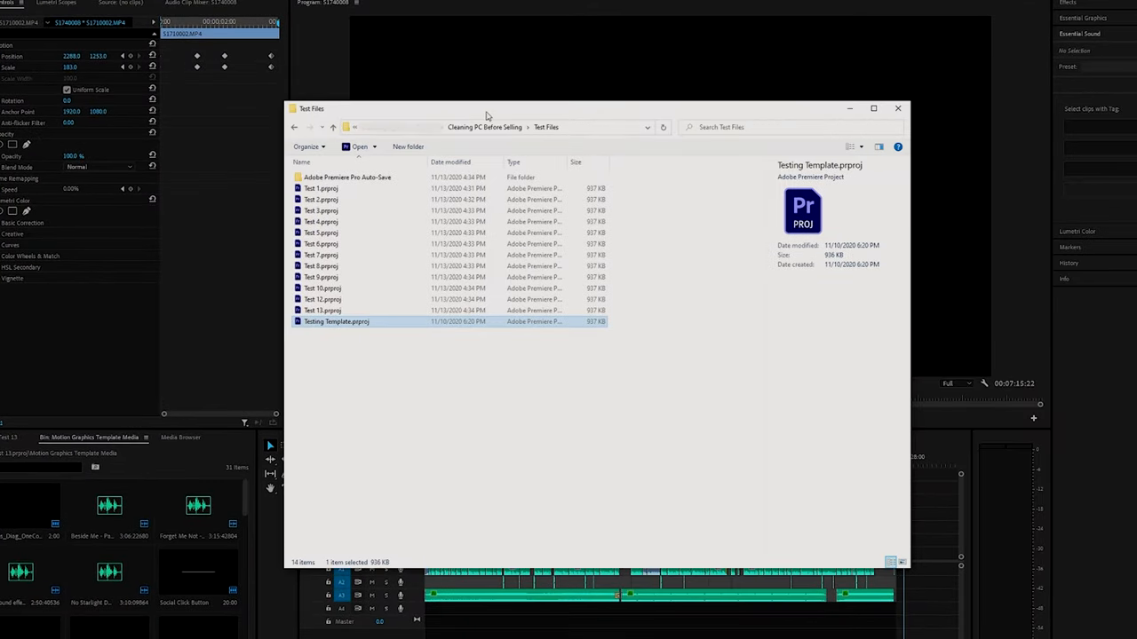
mouse_move(260, 347)
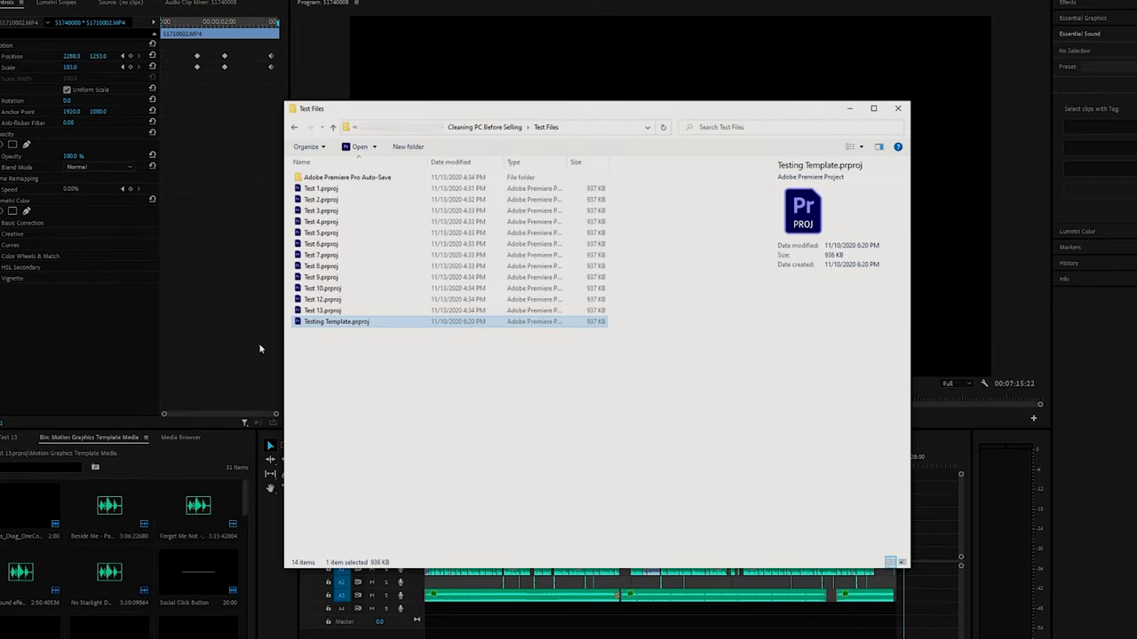
mouse_move(432, 365)
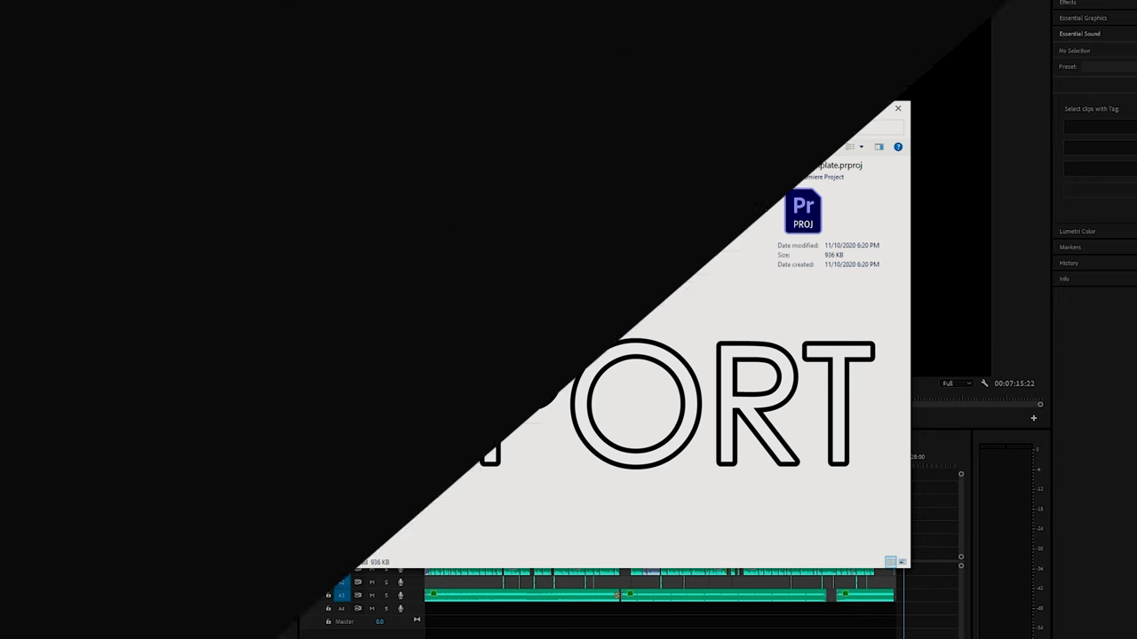
left_click(702, 98)
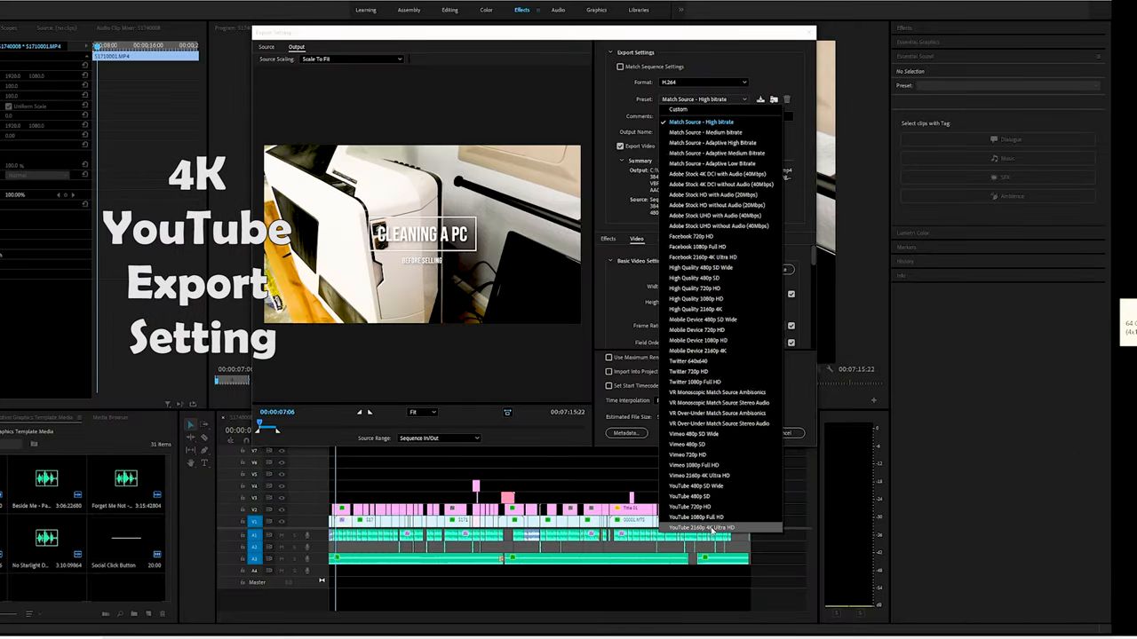
left_click(701, 528)
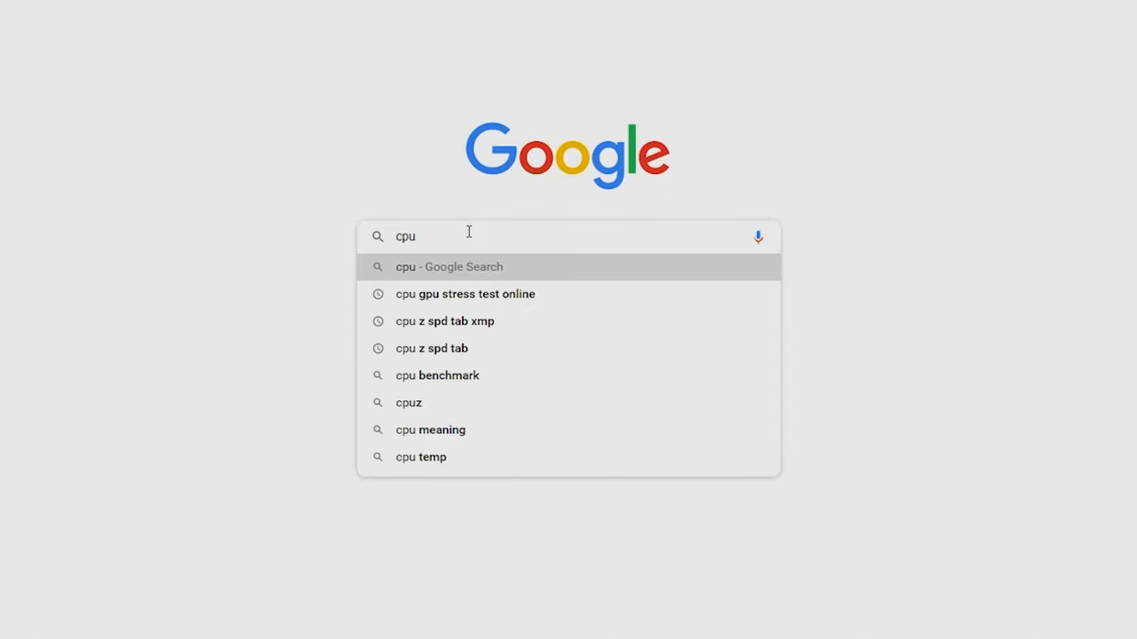
left_click(409, 402)
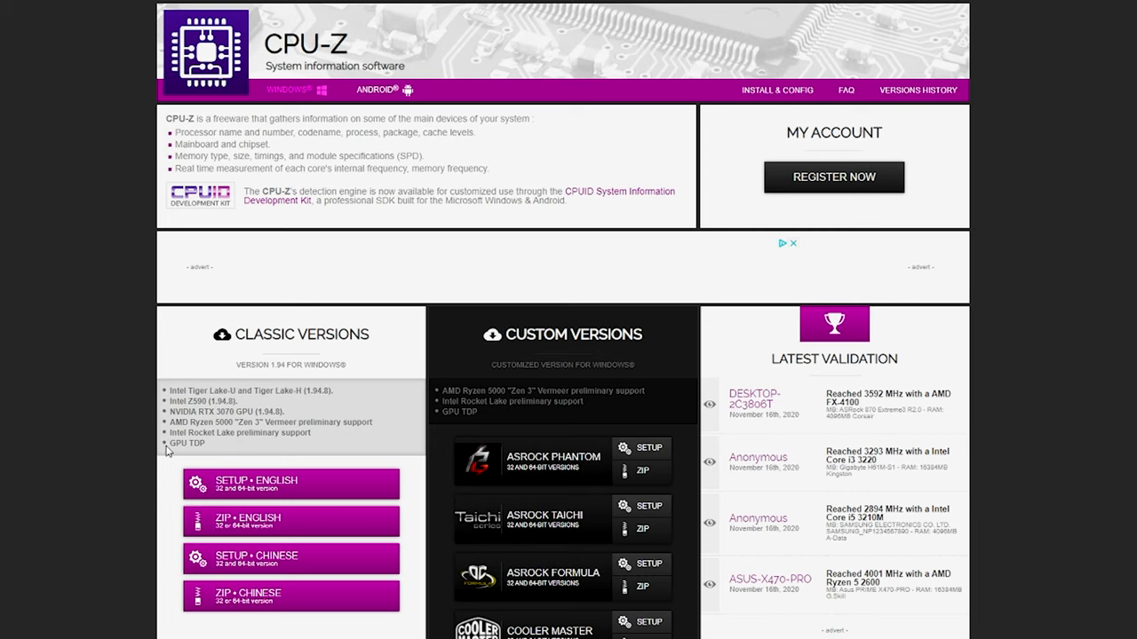
scroll("down", 3)
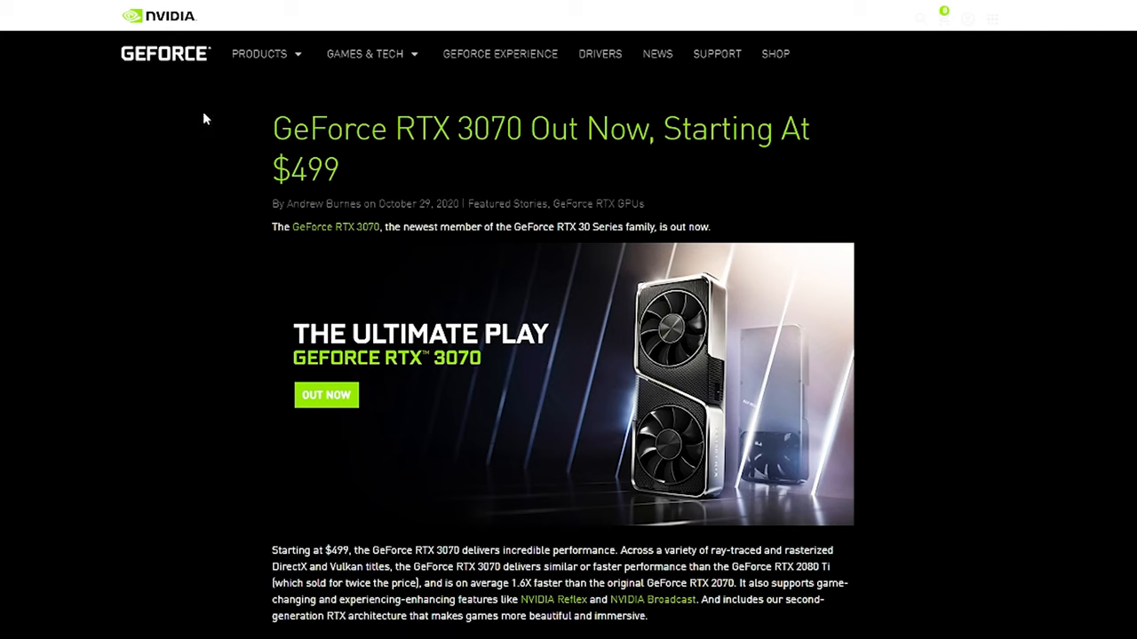
mouse_move(183, 125)
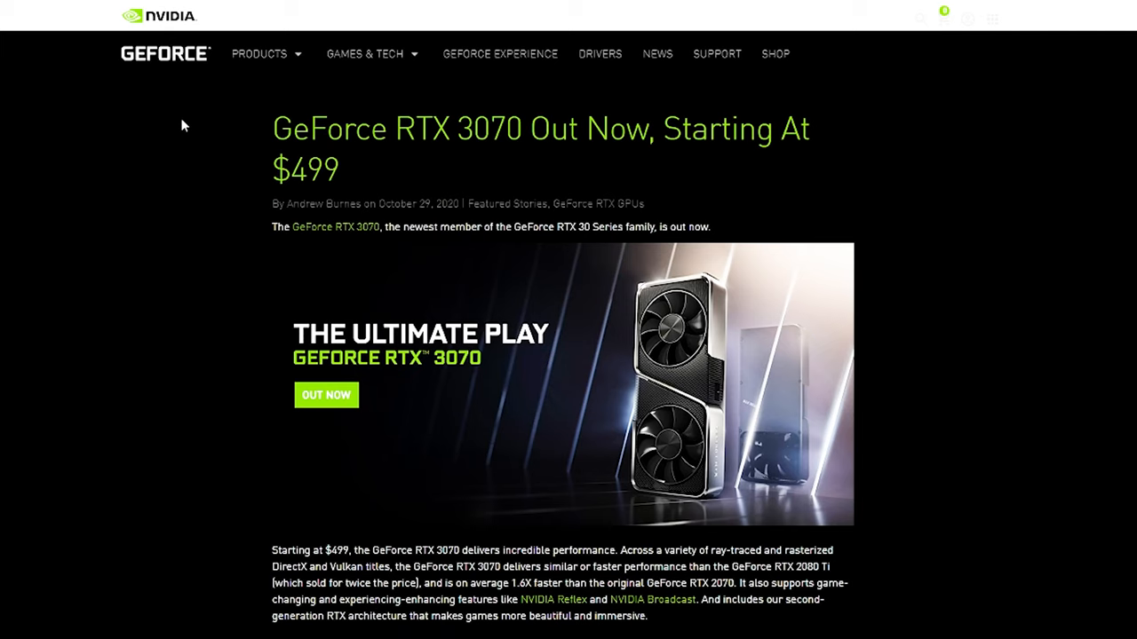